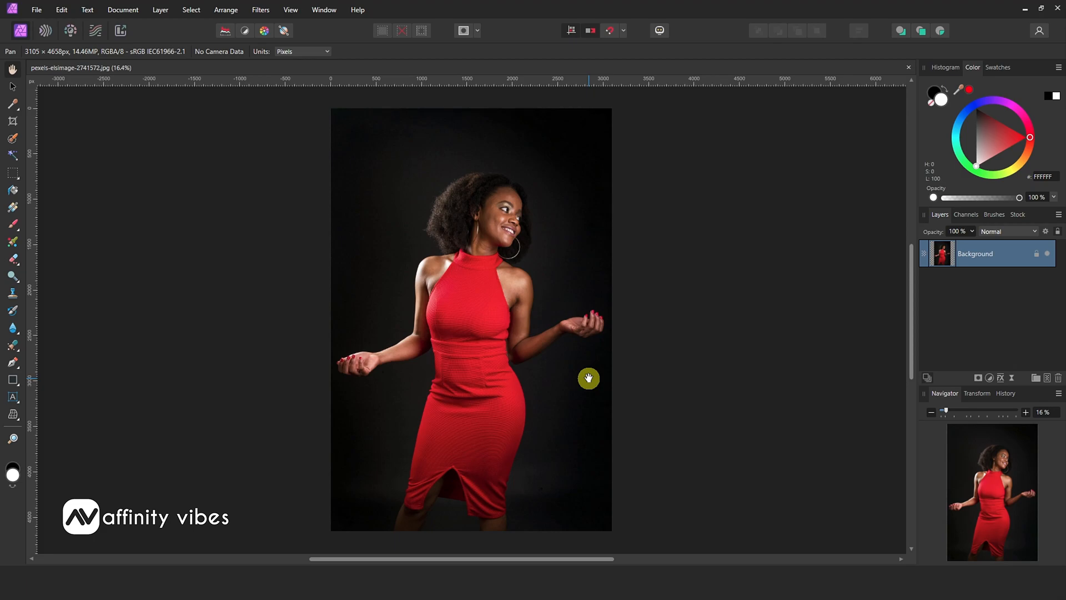
Step: Pick the Selection Brush Tool to brush a selection over the red dress
left_click(13, 138)
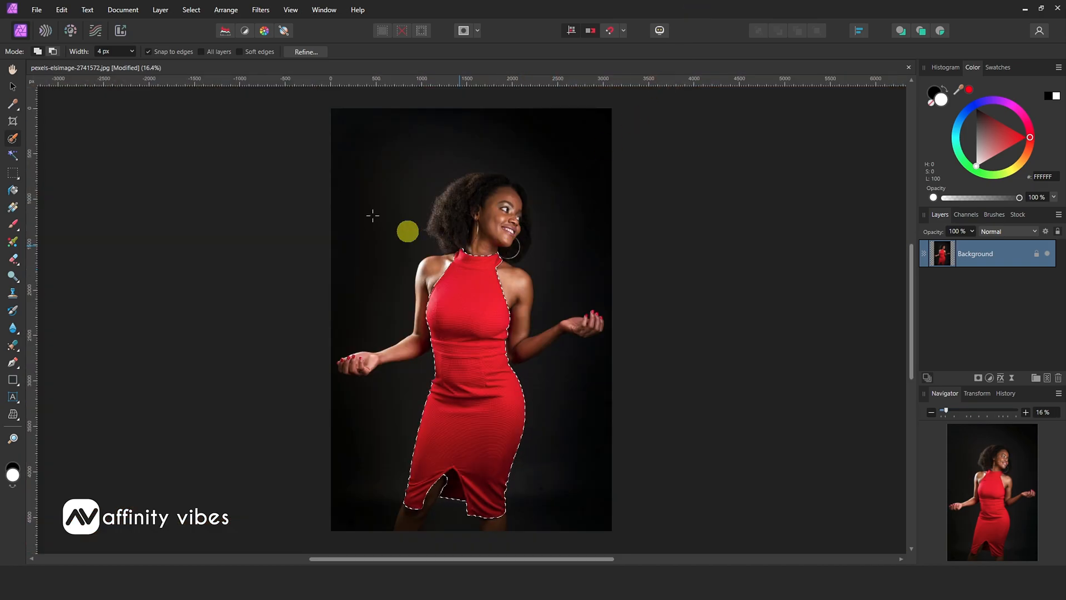
Step: Add an HSL adjustment layer from the Layer menu, turning the selected dress lime green
left_click(161, 10)
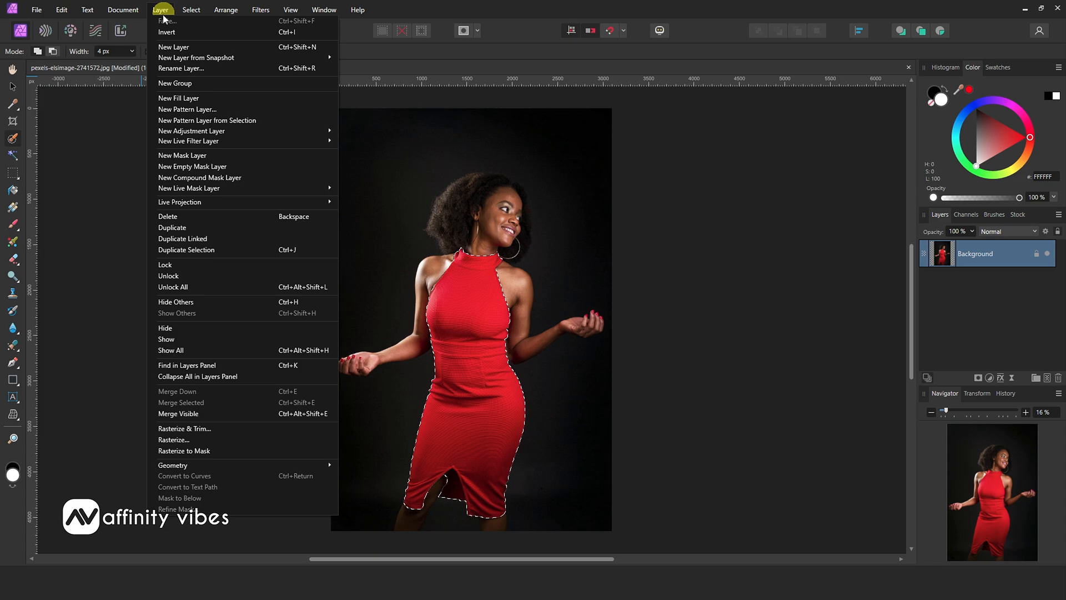
mouse_move(191, 130)
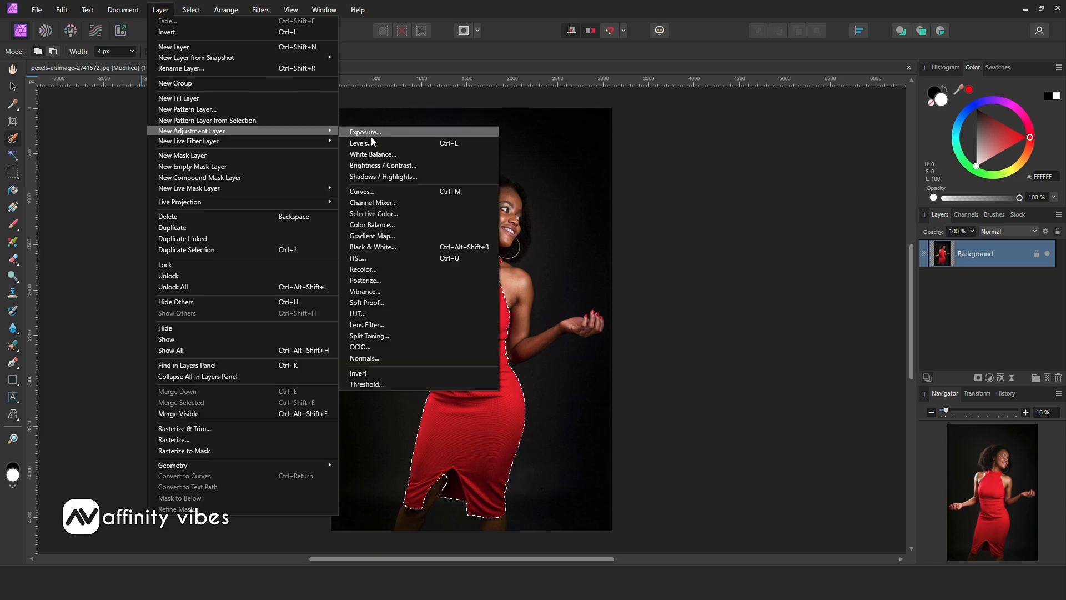
mouse_move(388, 258)
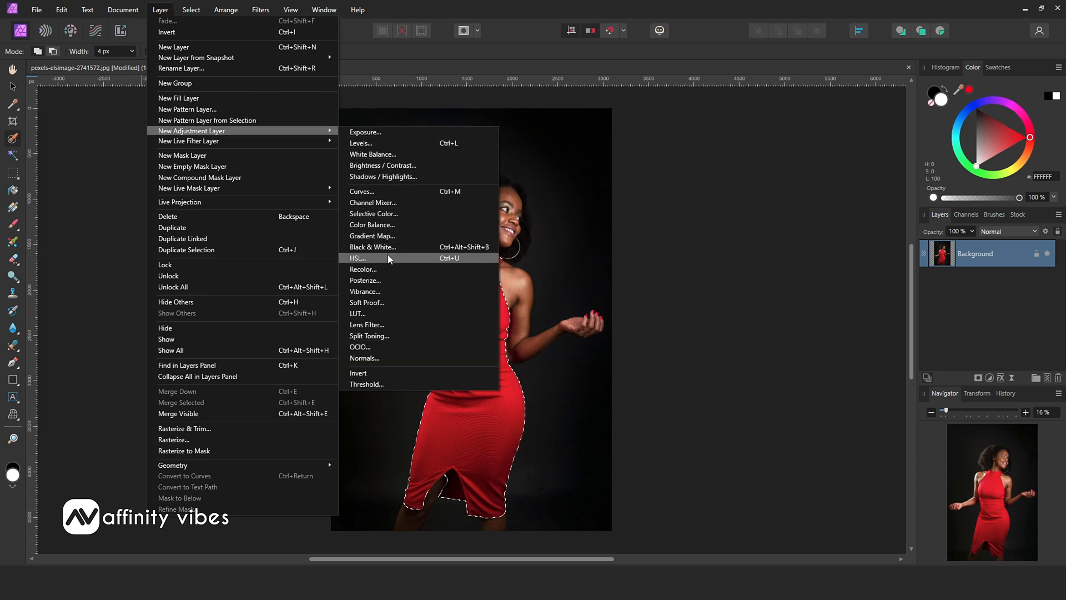
left_click(356, 257)
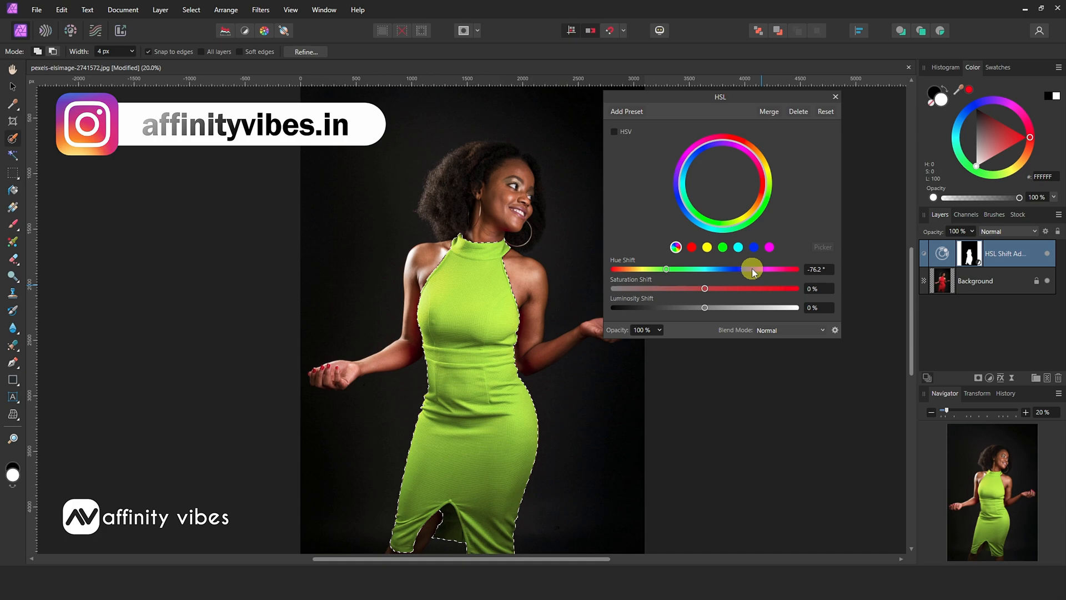
mouse_move(821, 333)
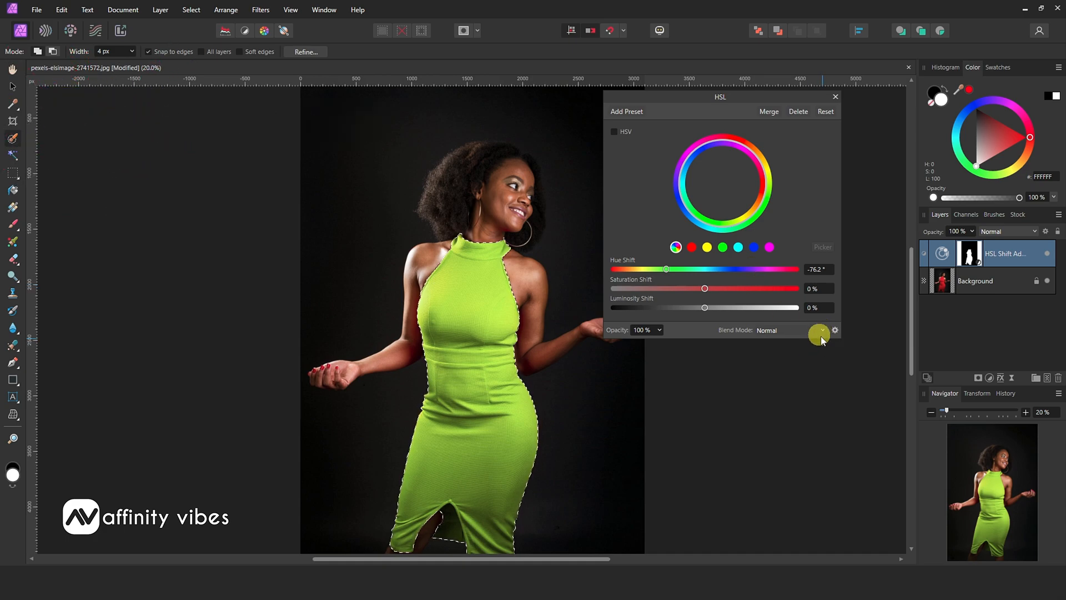
Step: Apply Lighten blending to the HSL adjustment and reopen it to set Hue Shift to -95.9°
left_click(820, 332)
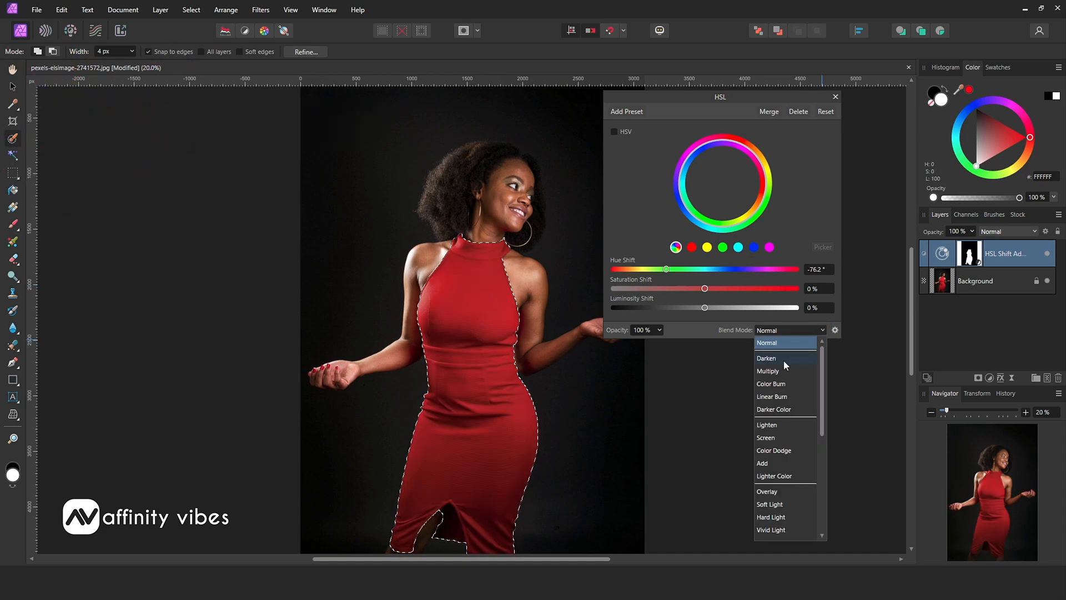
mouse_move(772, 384)
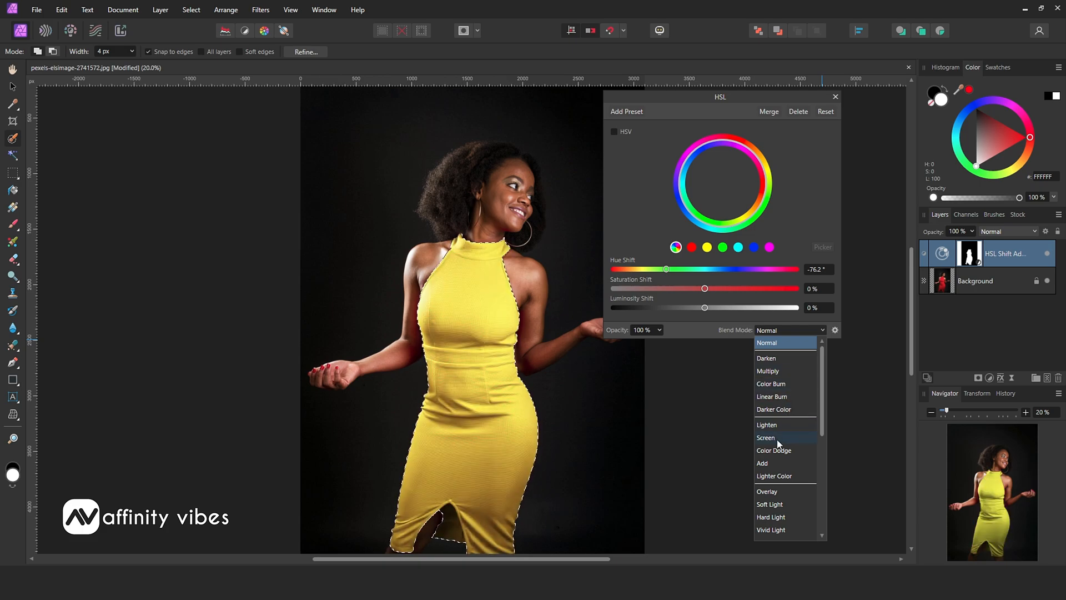
left_click(766, 424)
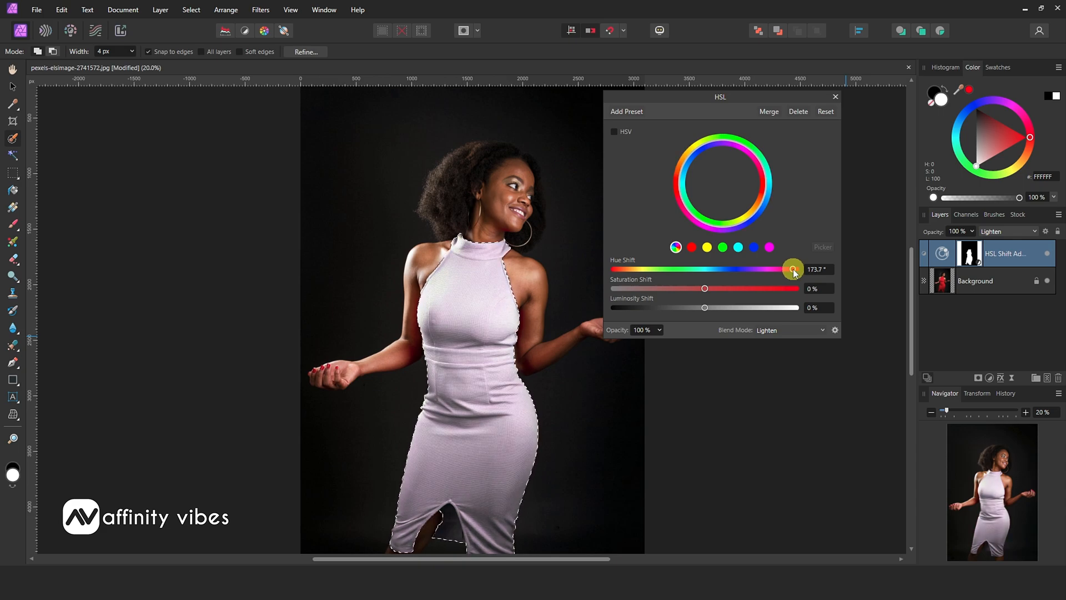
left_click(835, 96)
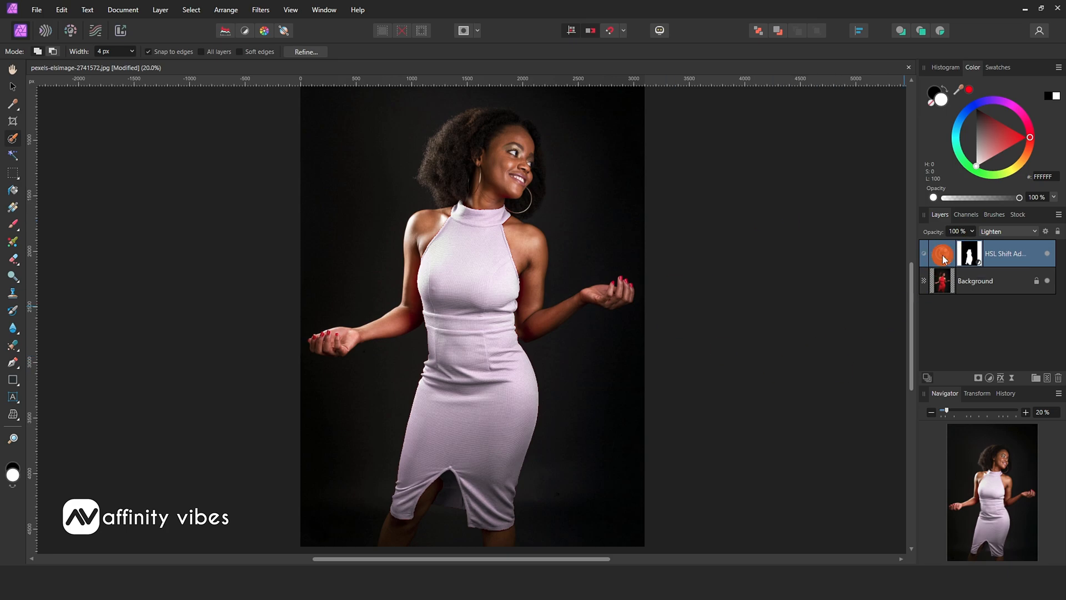
double_click(941, 253)
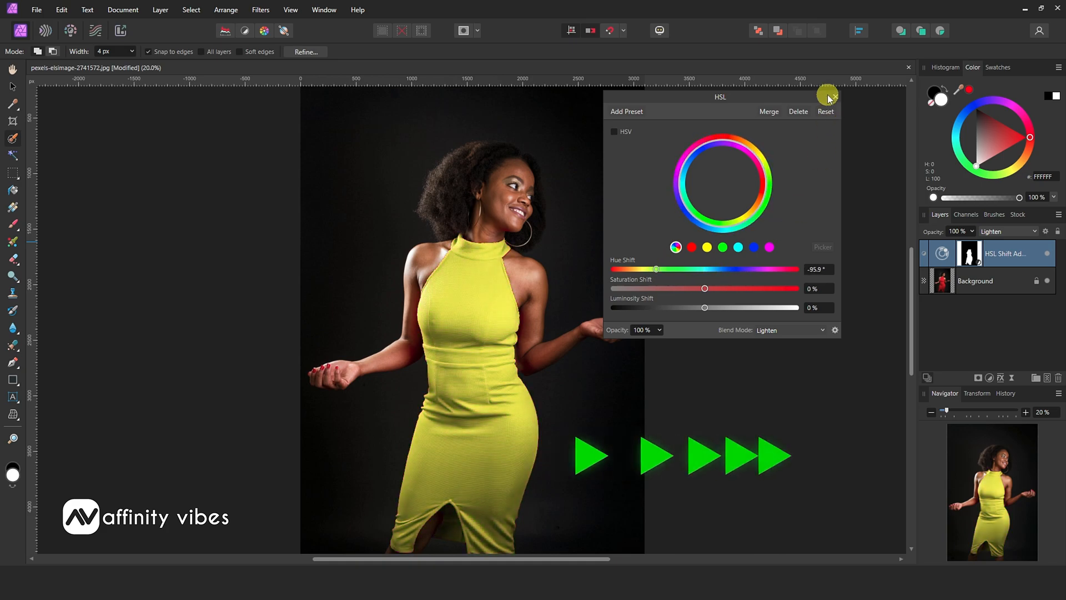
Step: Switch the HSL adjustment's blend mode from Lighten to Screen for a brighter yellow dress
left_click(788, 329)
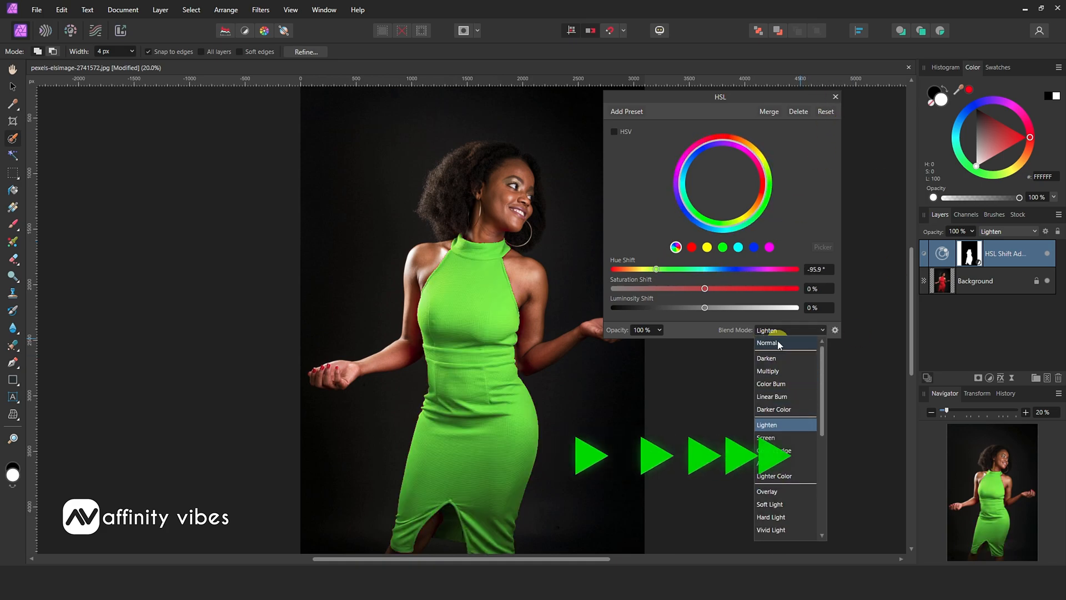
left_click(766, 437)
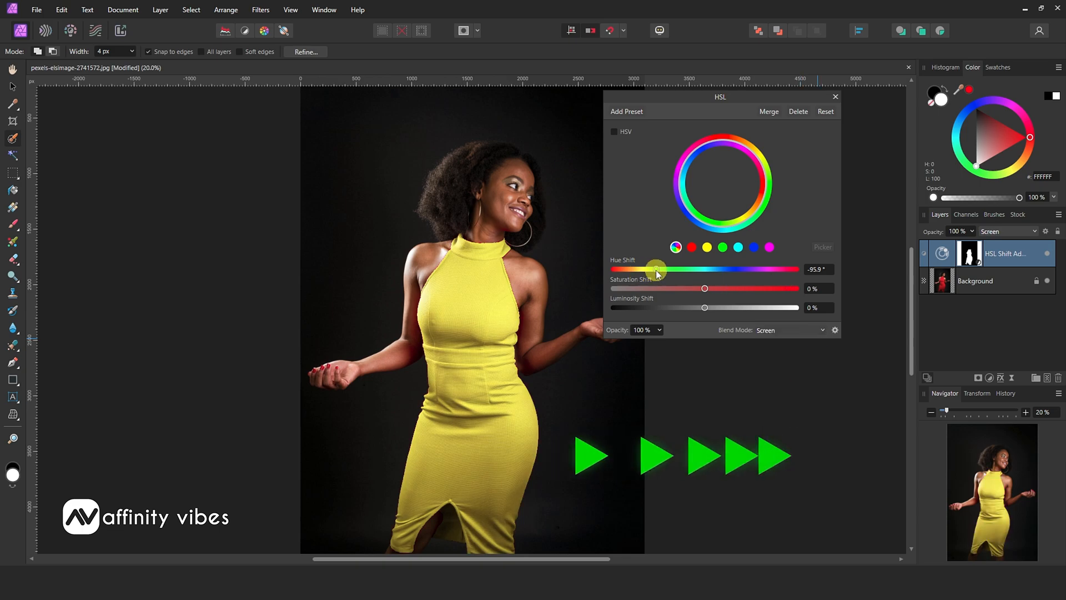